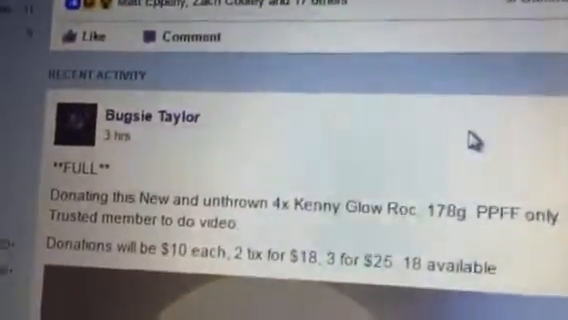
# - Scroll through the March 21 received payments of $10, $18 and $25 in Google Wallet
pyautogui.scroll(-3)
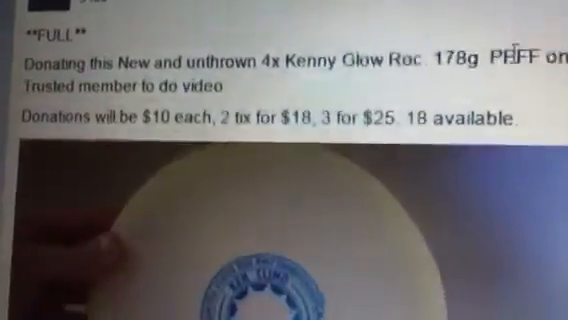
pyautogui.scroll(-3)
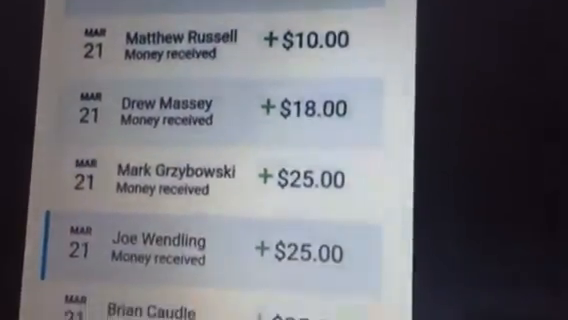
pyautogui.scroll(-3)
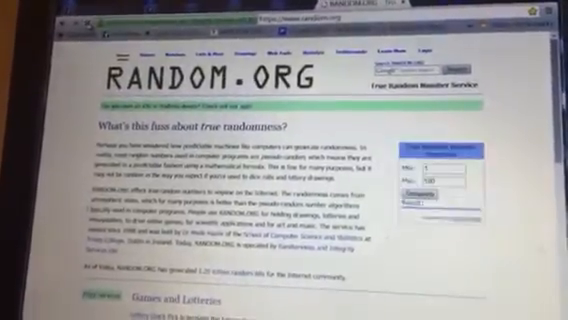
# - Scroll the RANDOM.ORG homepage down to the True Random Number Generator box
pyautogui.scroll(-3)
pyautogui.write('18')
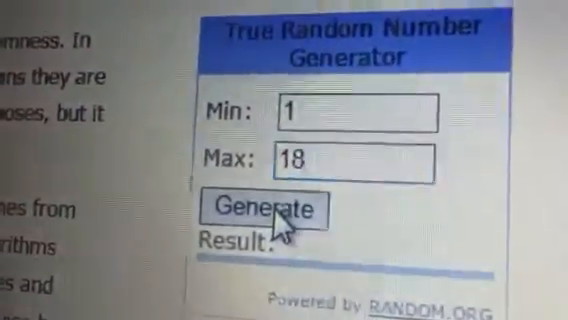
# - Generate a random number between 1 and 18, getting 18
pyautogui.click(276, 208)
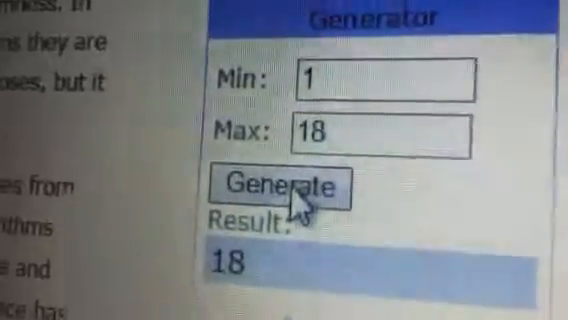
pyautogui.scroll(-3)
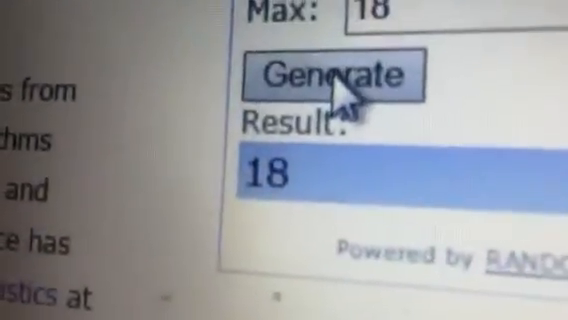